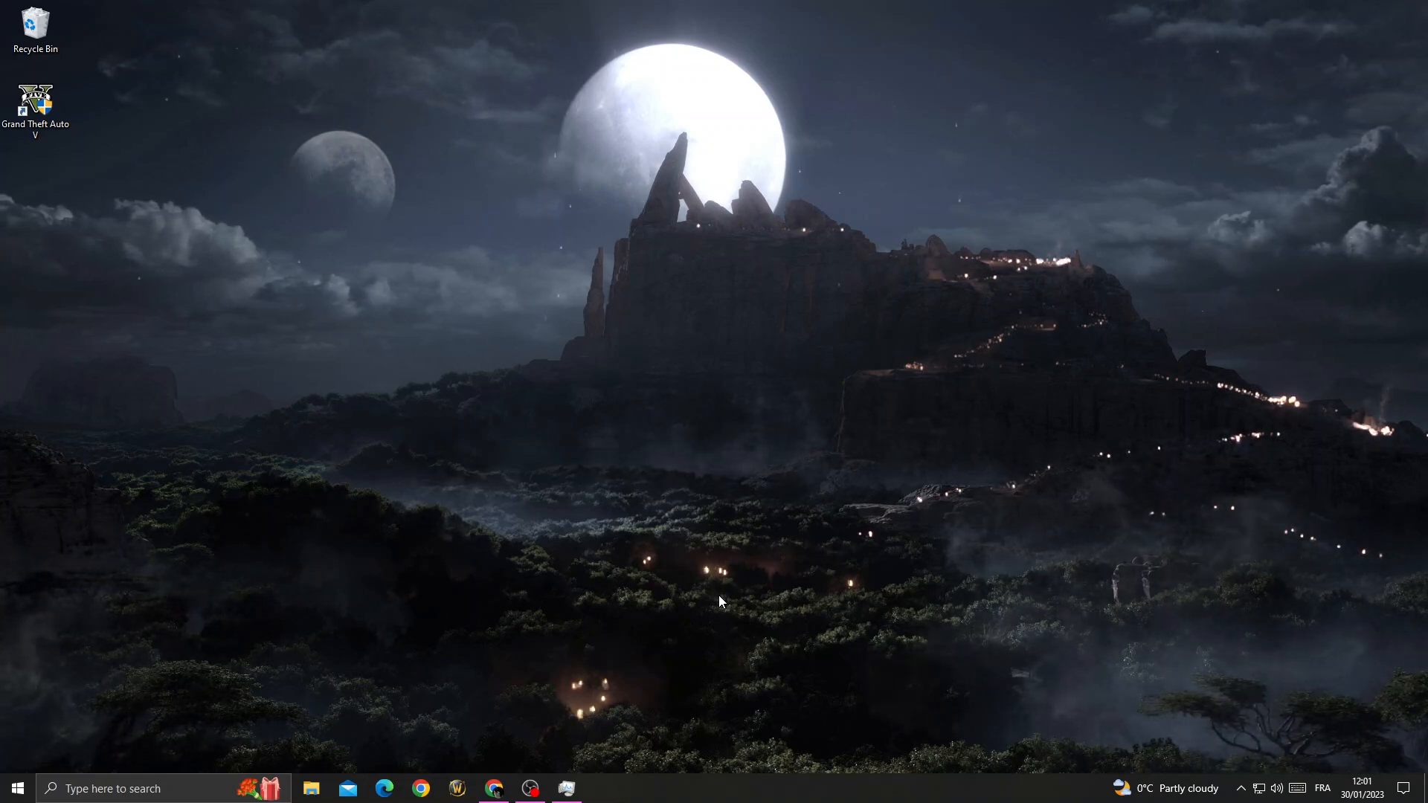
{"action": "mouse_move", "coordinate": [626, 544]}
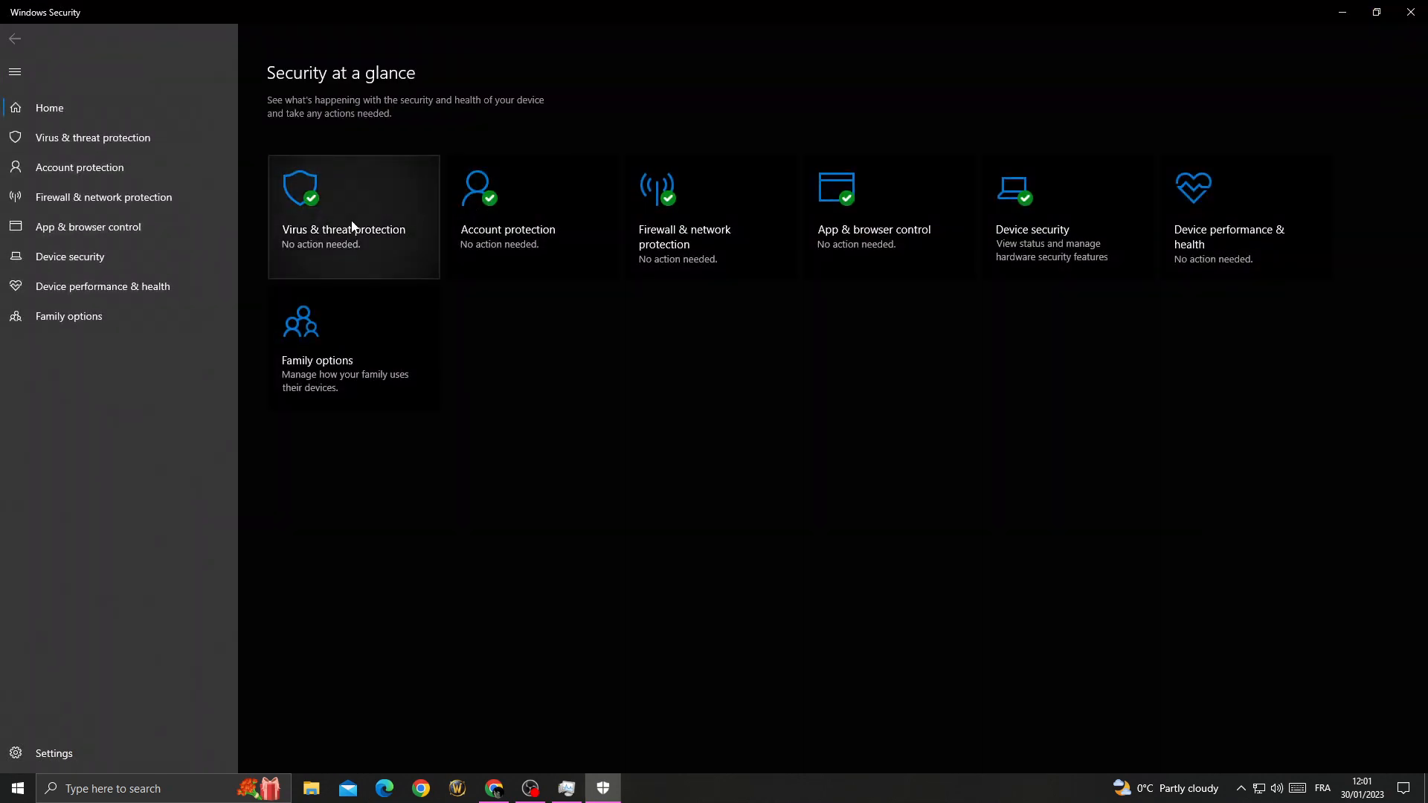
- Open Virus & threat protection, return to the overview, then reopen it
{"action": "left_click", "coordinate": [354, 216]}
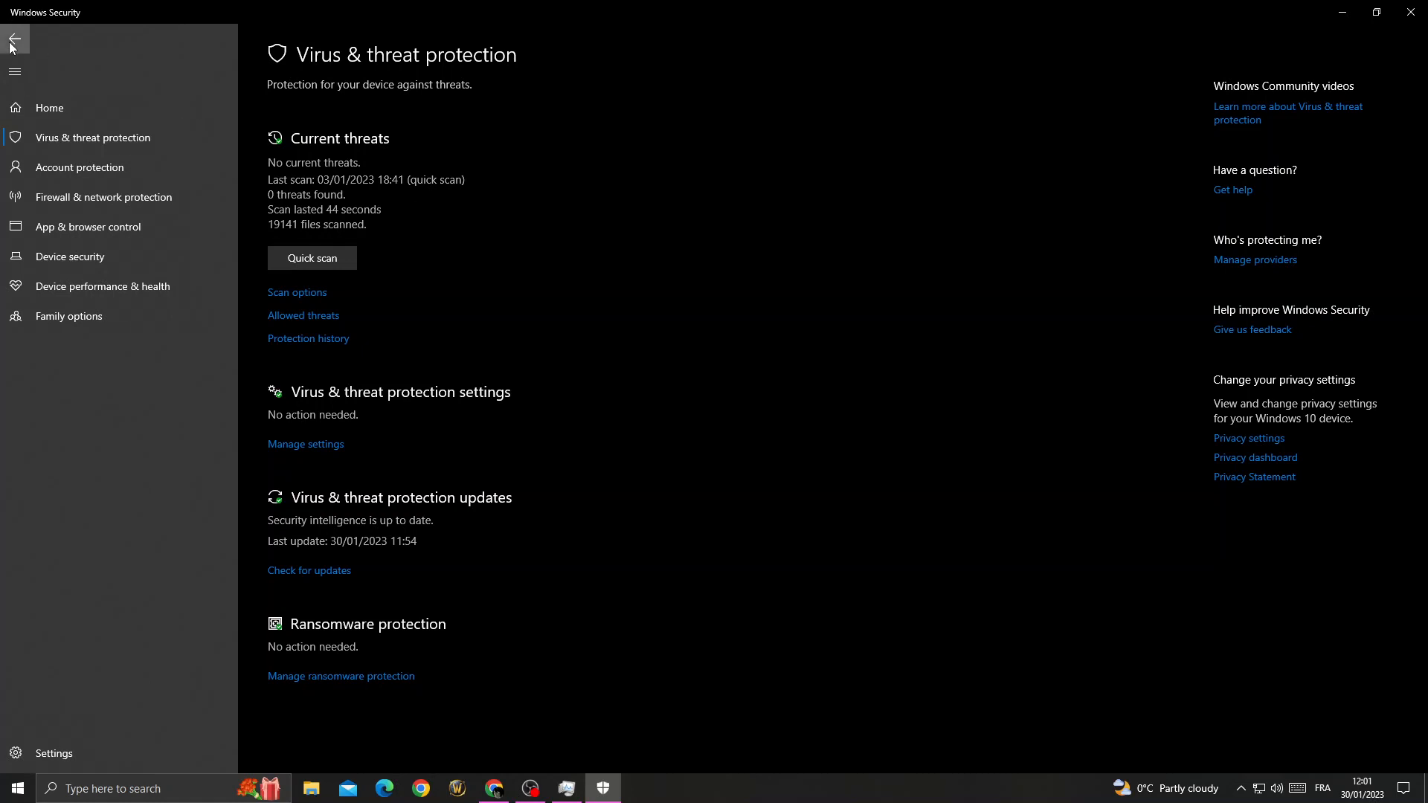
{"action": "left_click", "coordinate": [13, 38]}
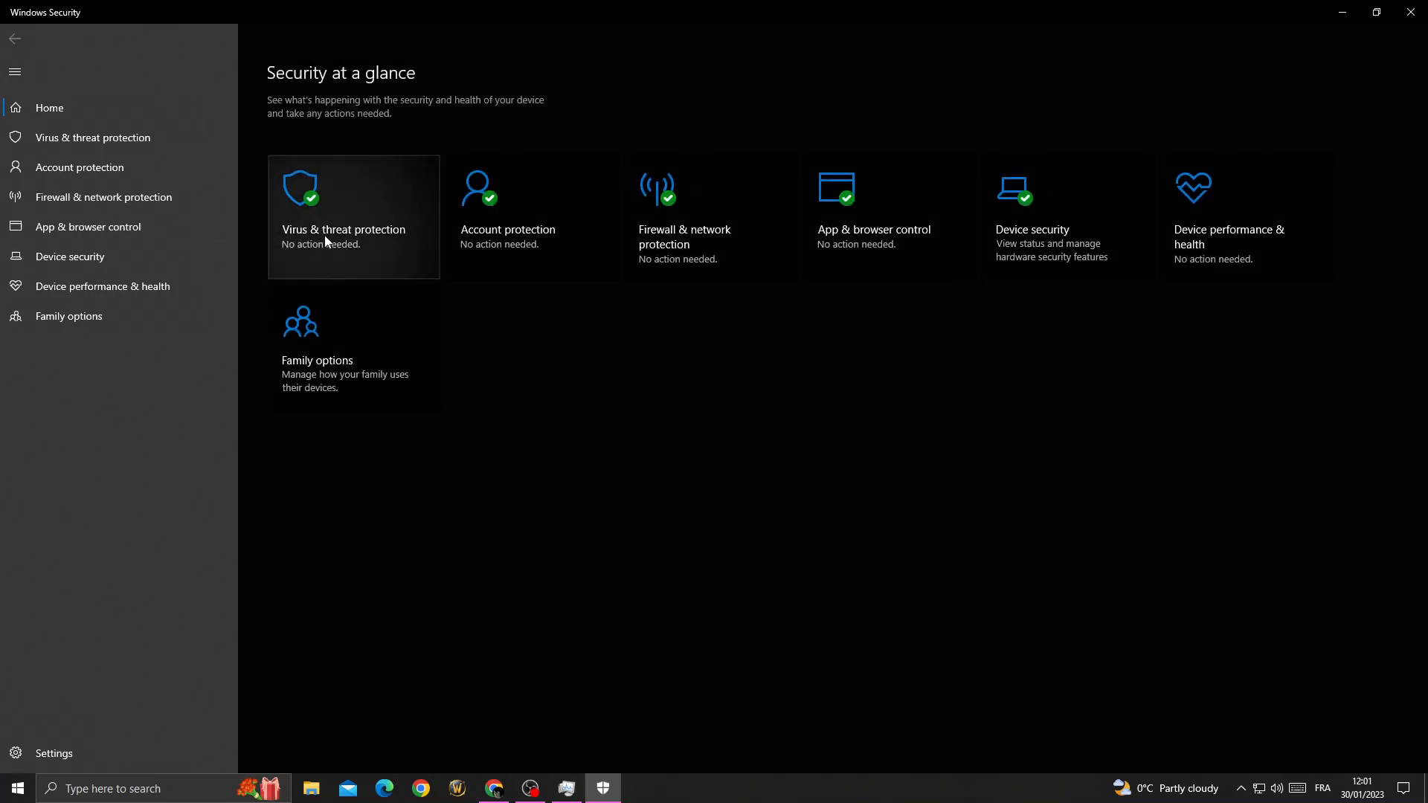
{"action": "left_click", "coordinate": [353, 217]}
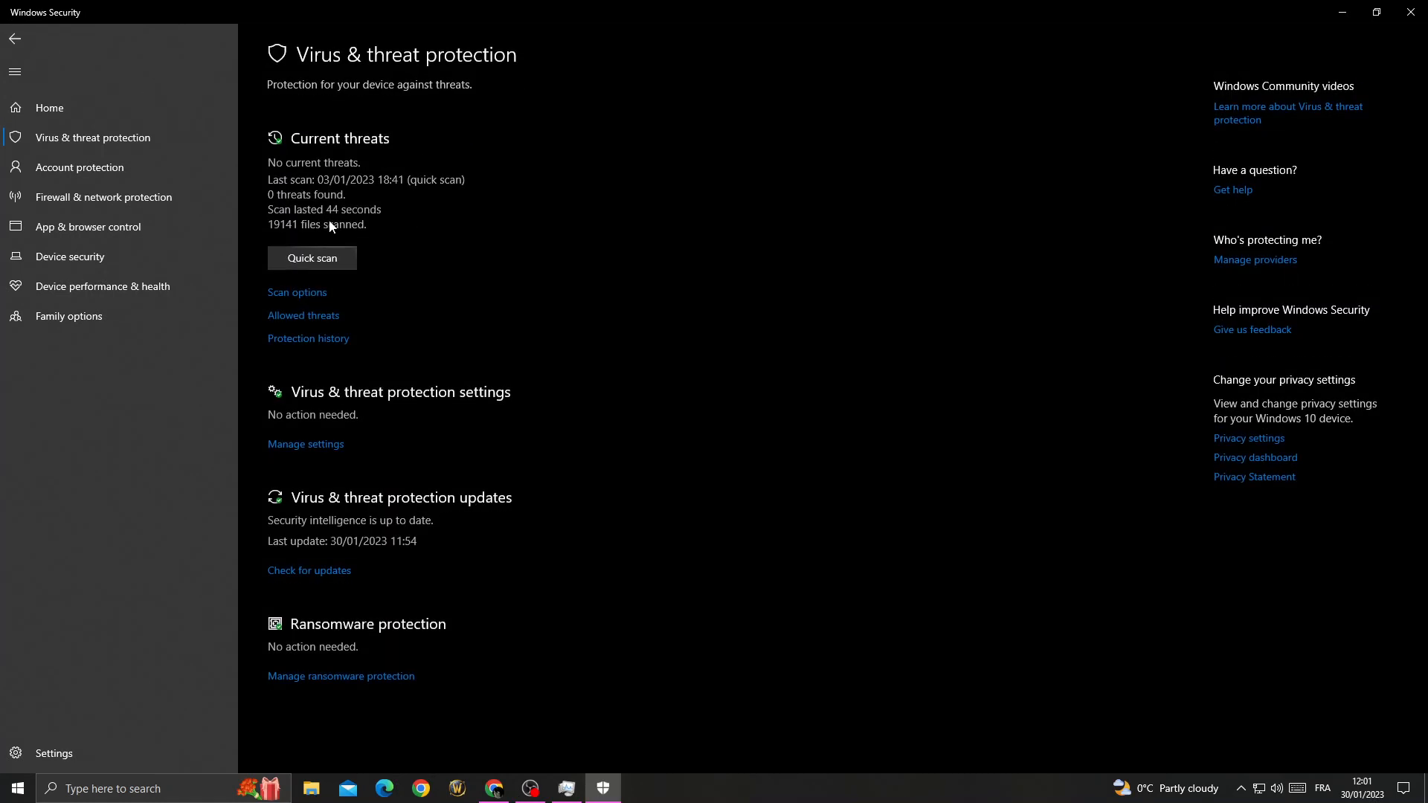
- Switch Real-time protection to Off under Manage settings and close Windows Security
{"action": "left_click", "coordinate": [305, 446]}
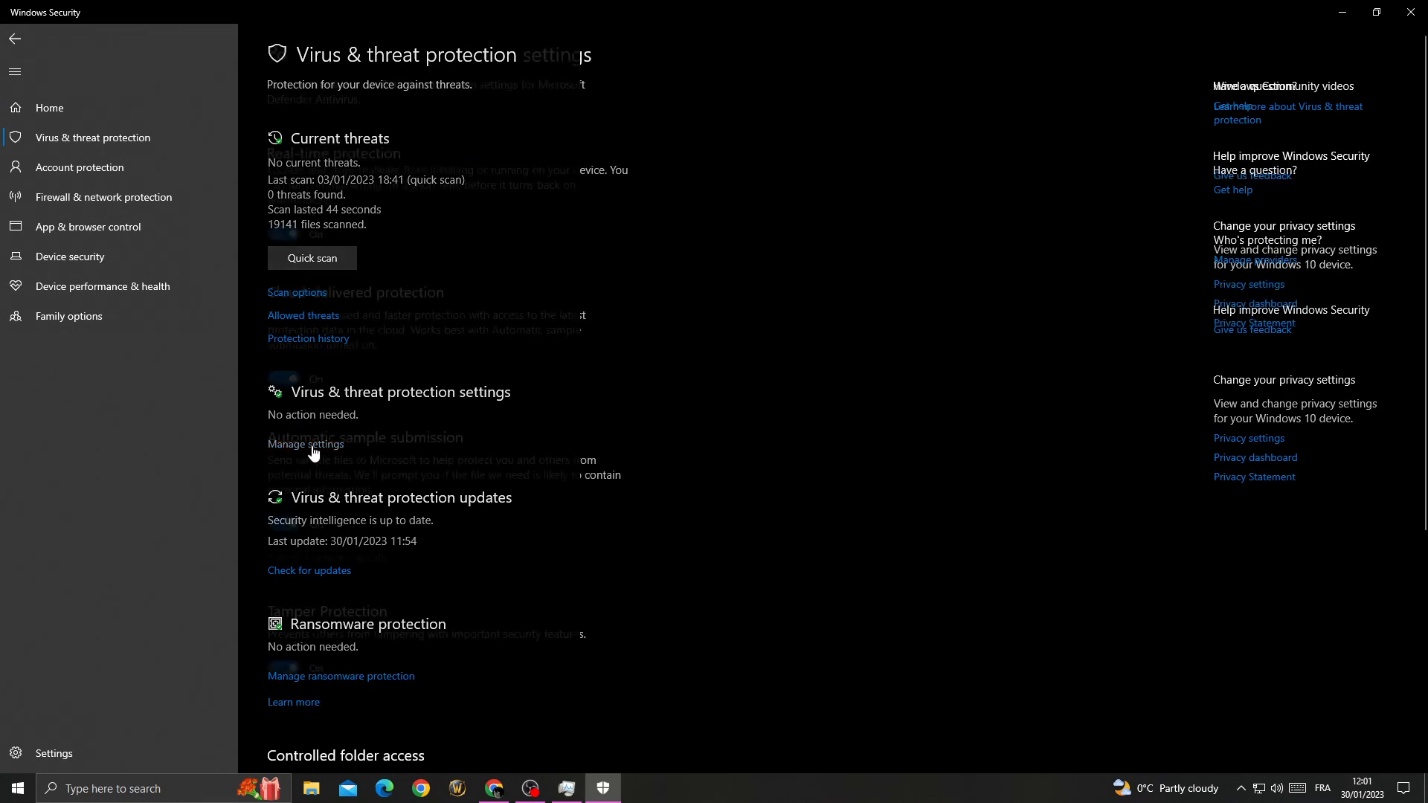
{"action": "left_click", "coordinate": [305, 443]}
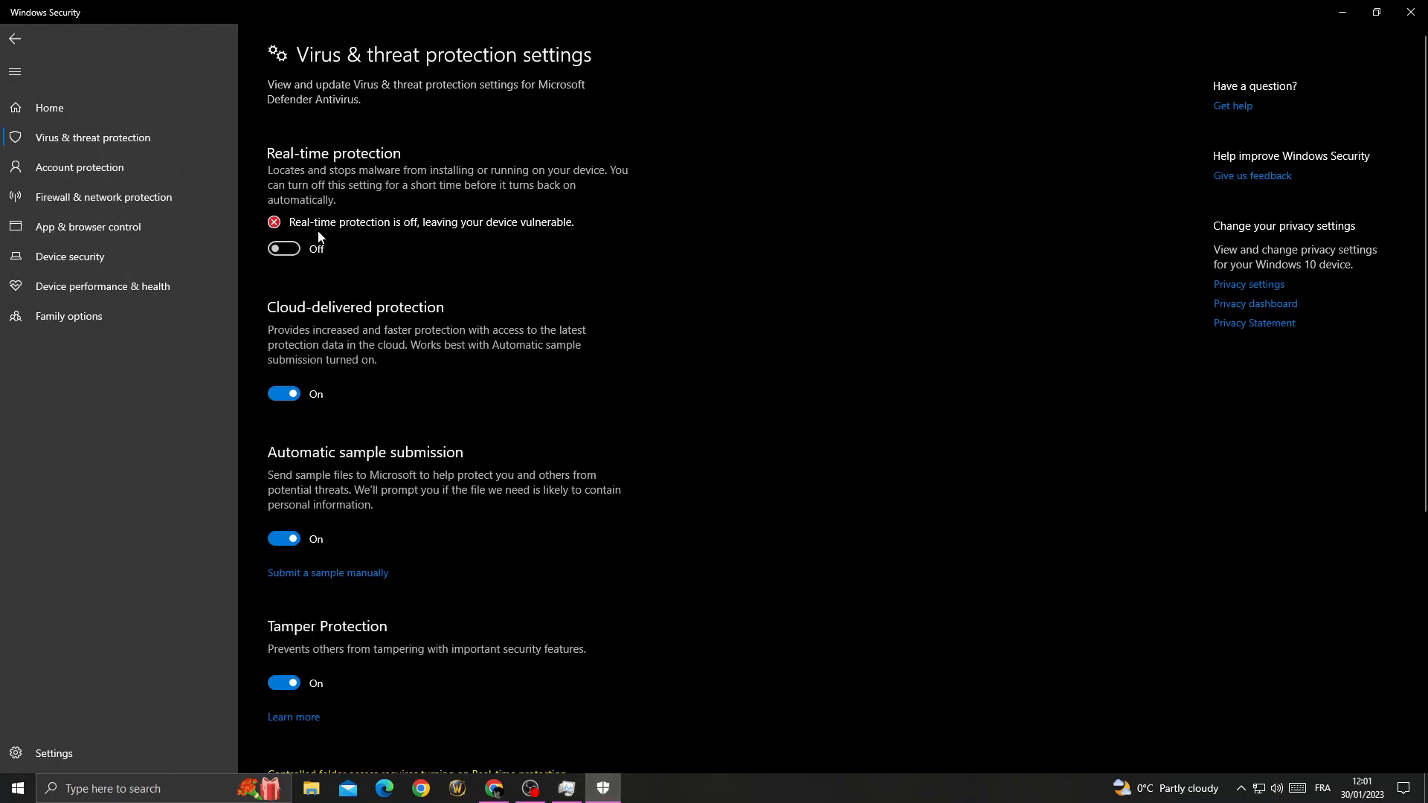
{"action": "left_click", "coordinate": [284, 248]}
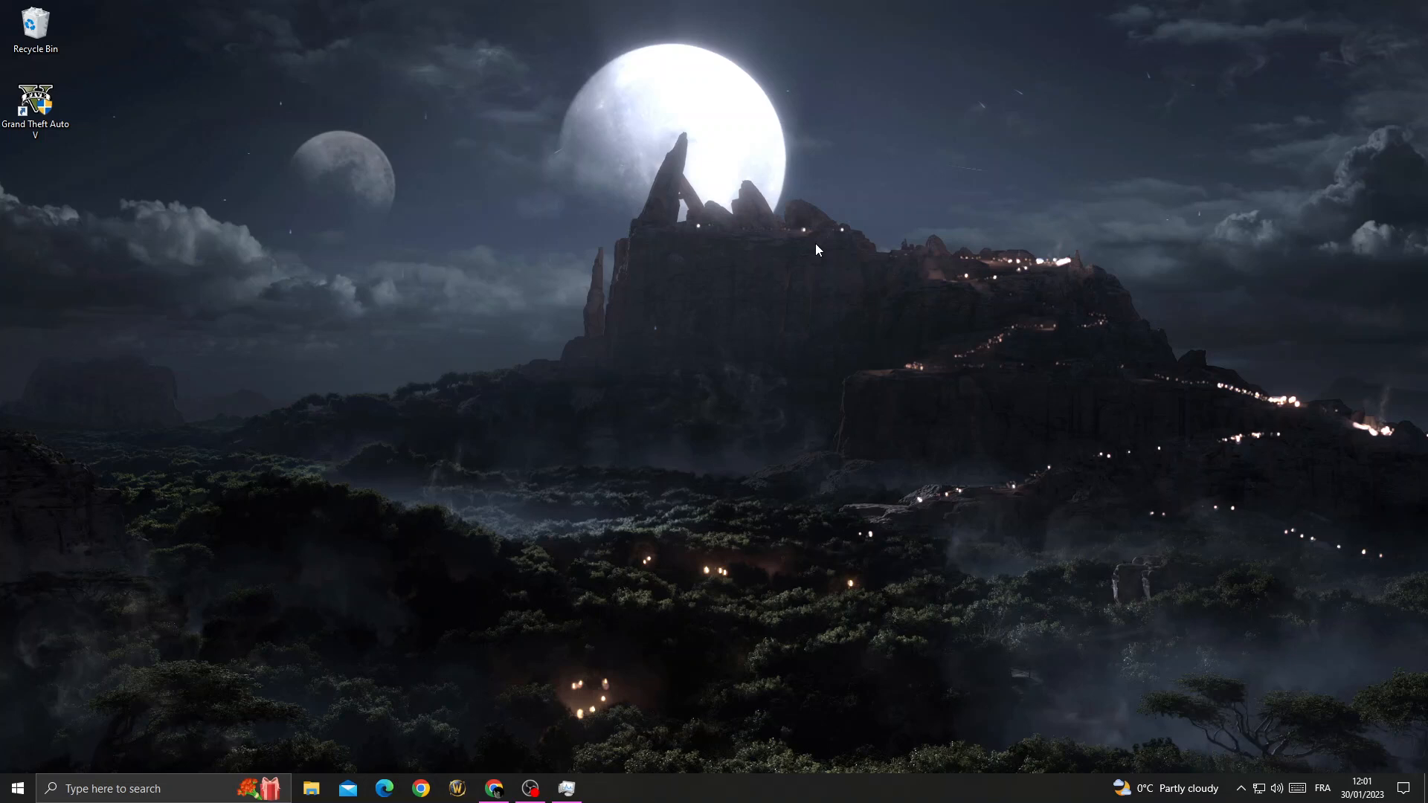
{"action": "mouse_move", "coordinate": [167, 758]}
{"action": "type", "text": "device"}
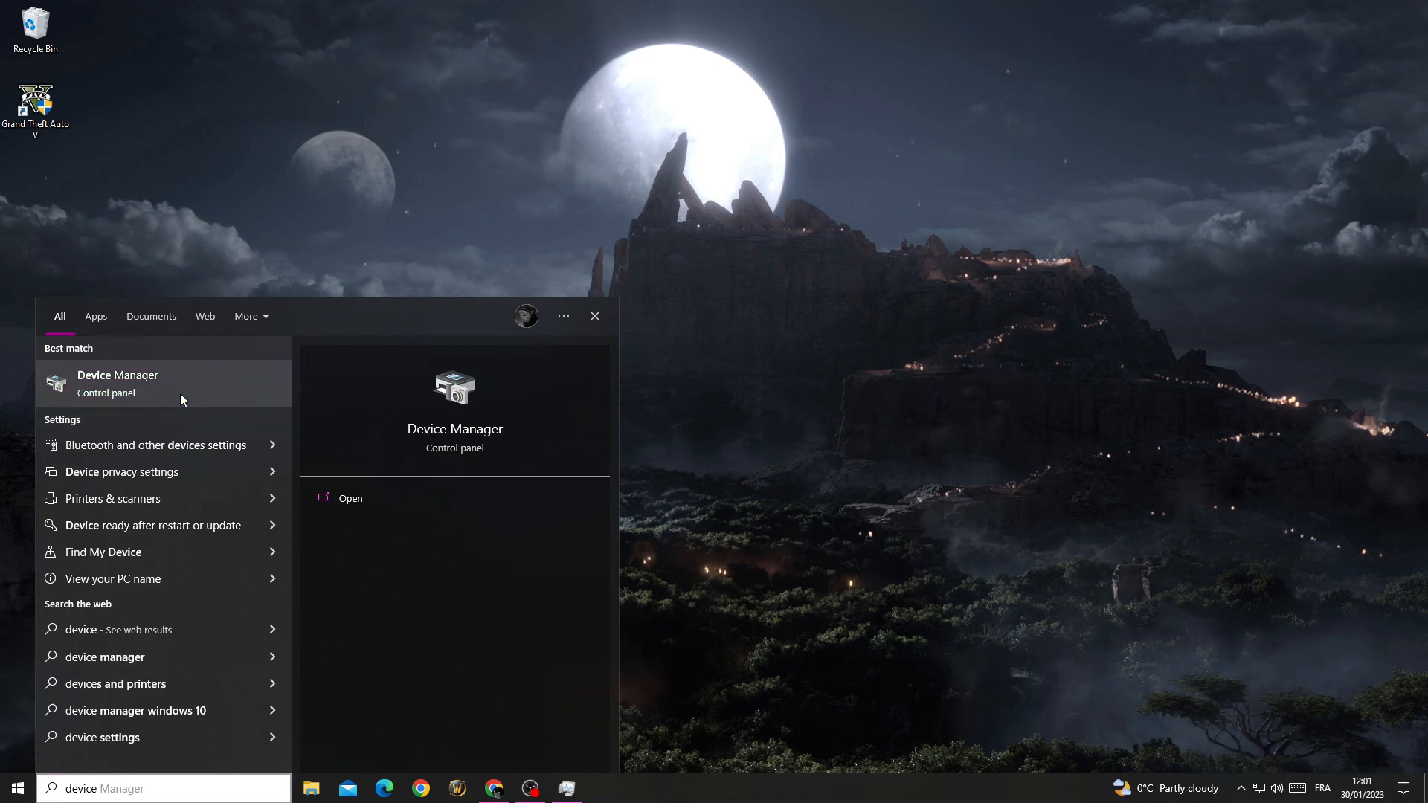
- Launch Device Manager from the 'device' search results
{"action": "left_click", "coordinate": [116, 382]}
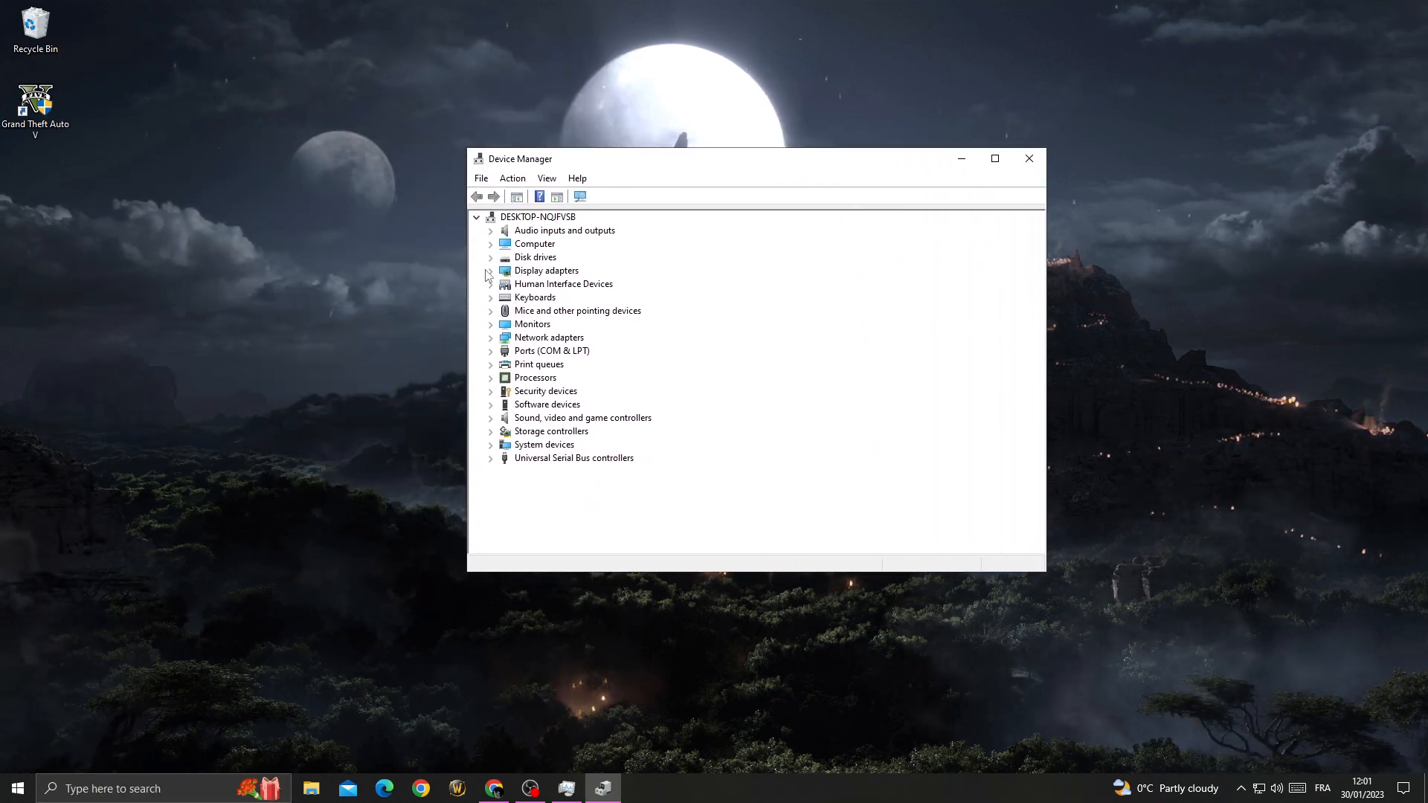
- Run an automatic driver search for the NVIDIA GeForce GTX 1650, then close Device Manager
{"action": "left_click", "coordinate": [491, 271]}
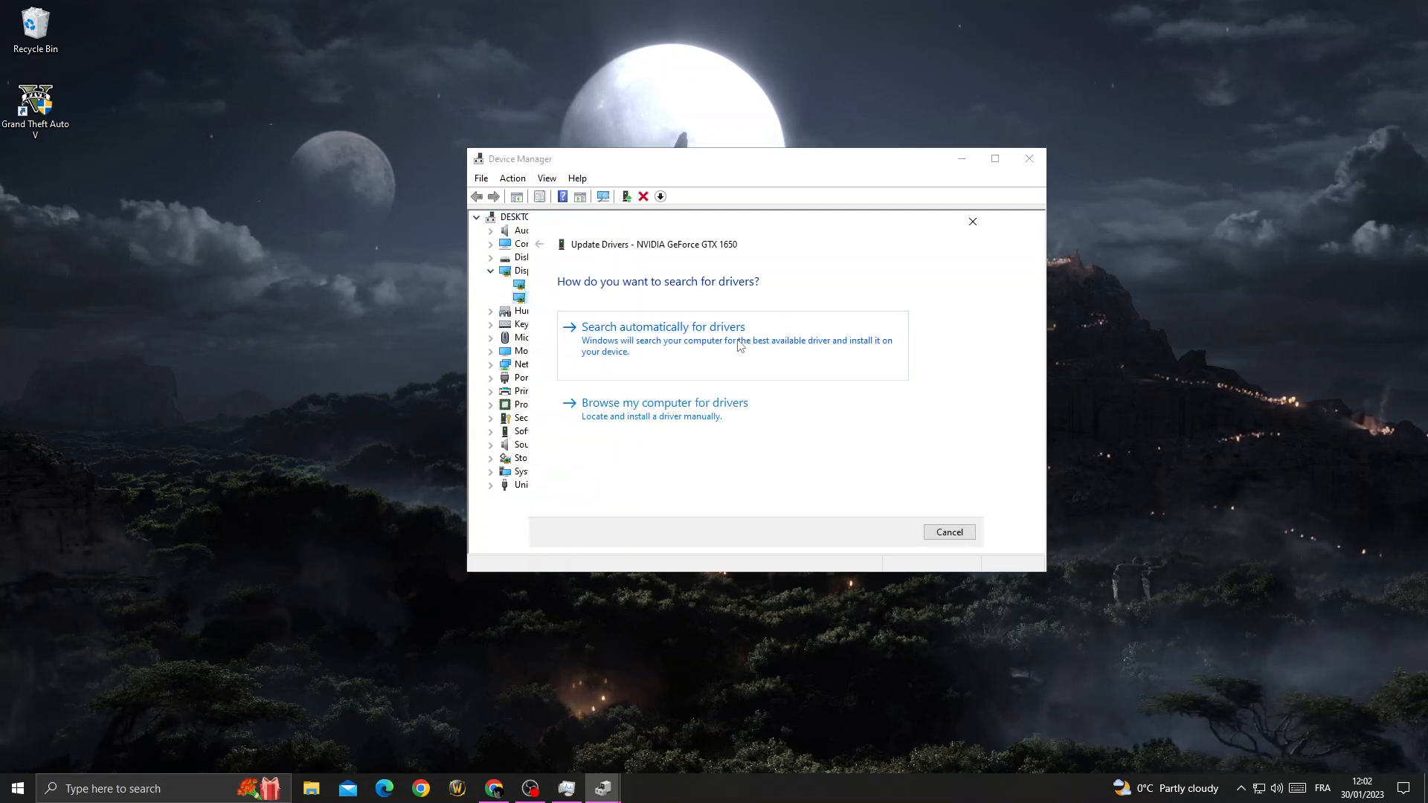
{"action": "left_click", "coordinate": [662, 327]}
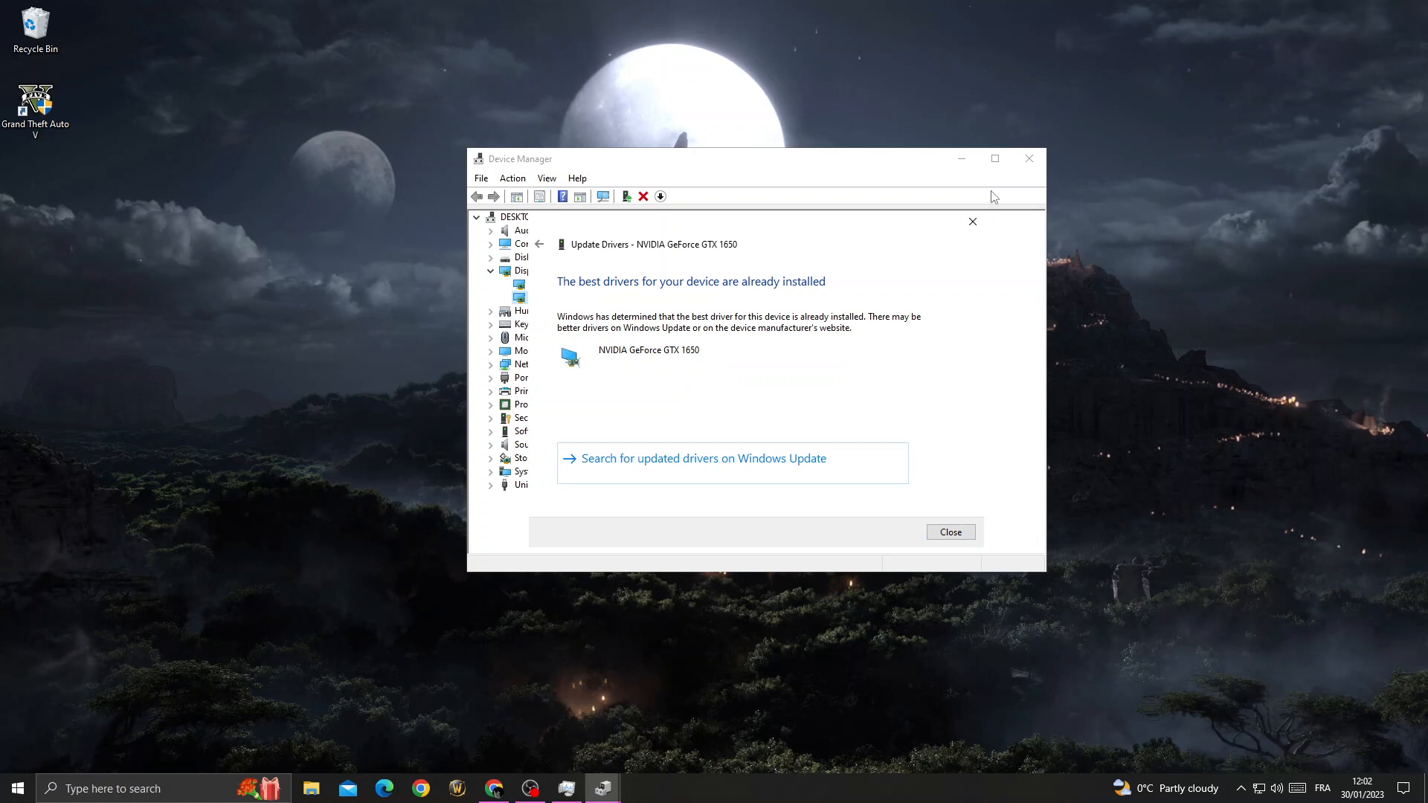
{"action": "left_click", "coordinate": [949, 532]}
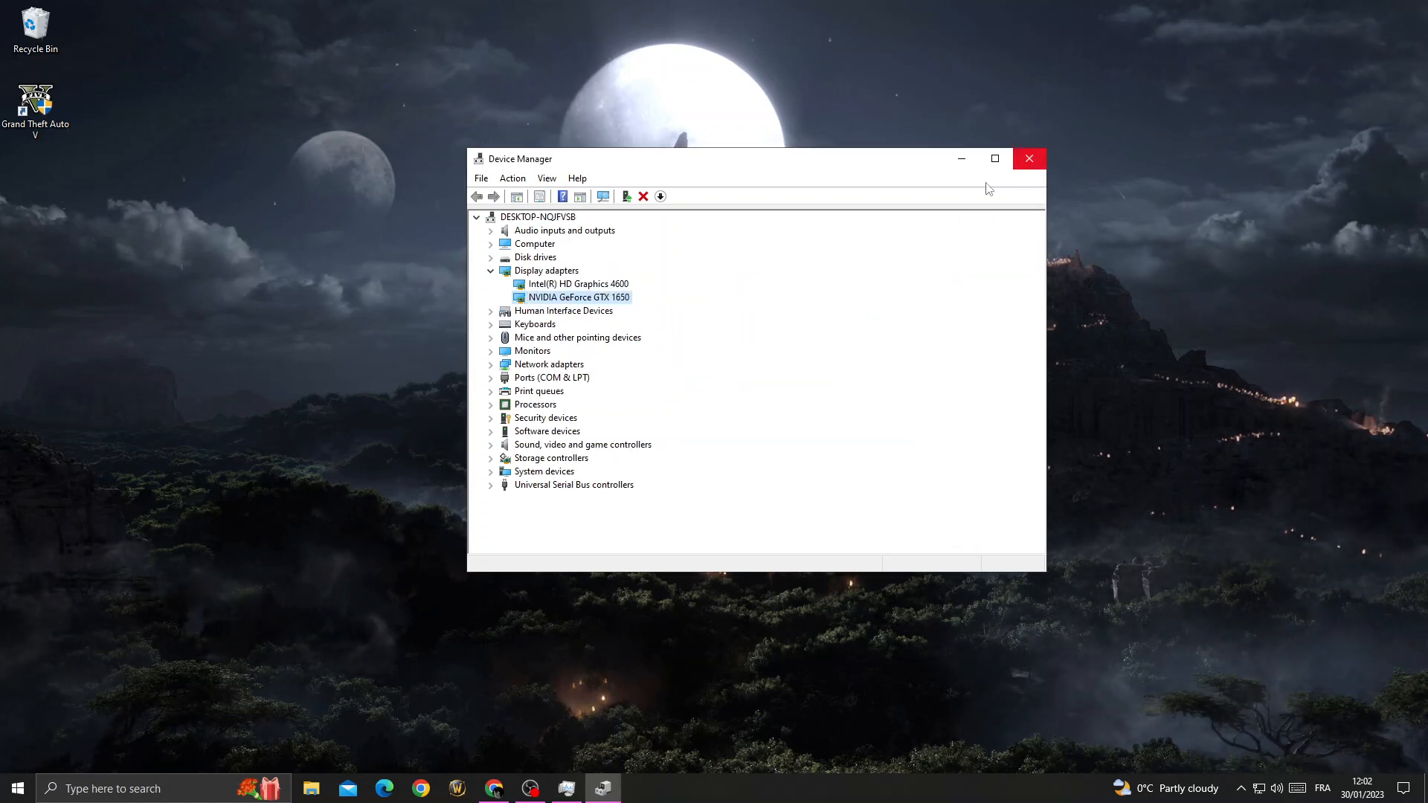
{"action": "left_click", "coordinate": [1029, 159]}
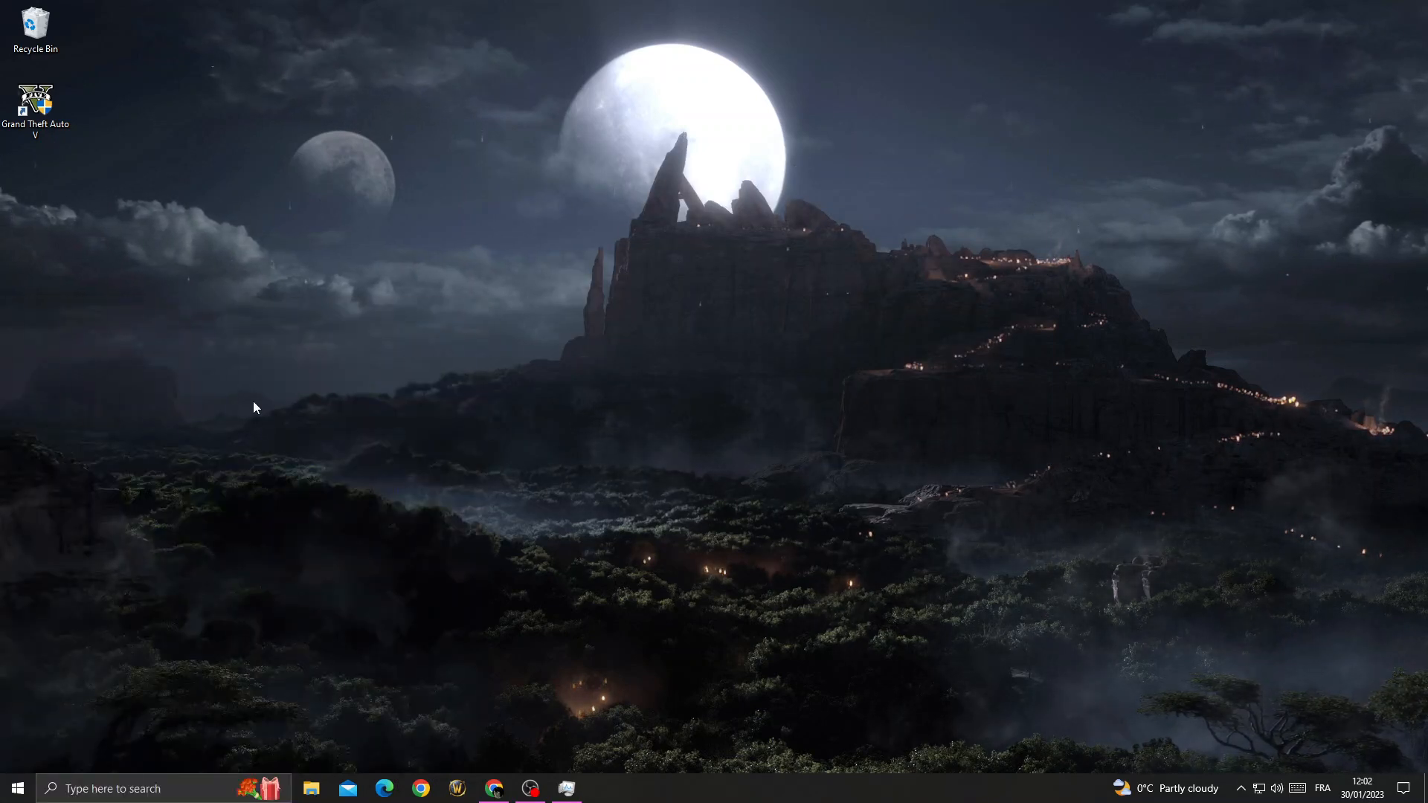
{"action": "mouse_move", "coordinate": [669, 284]}
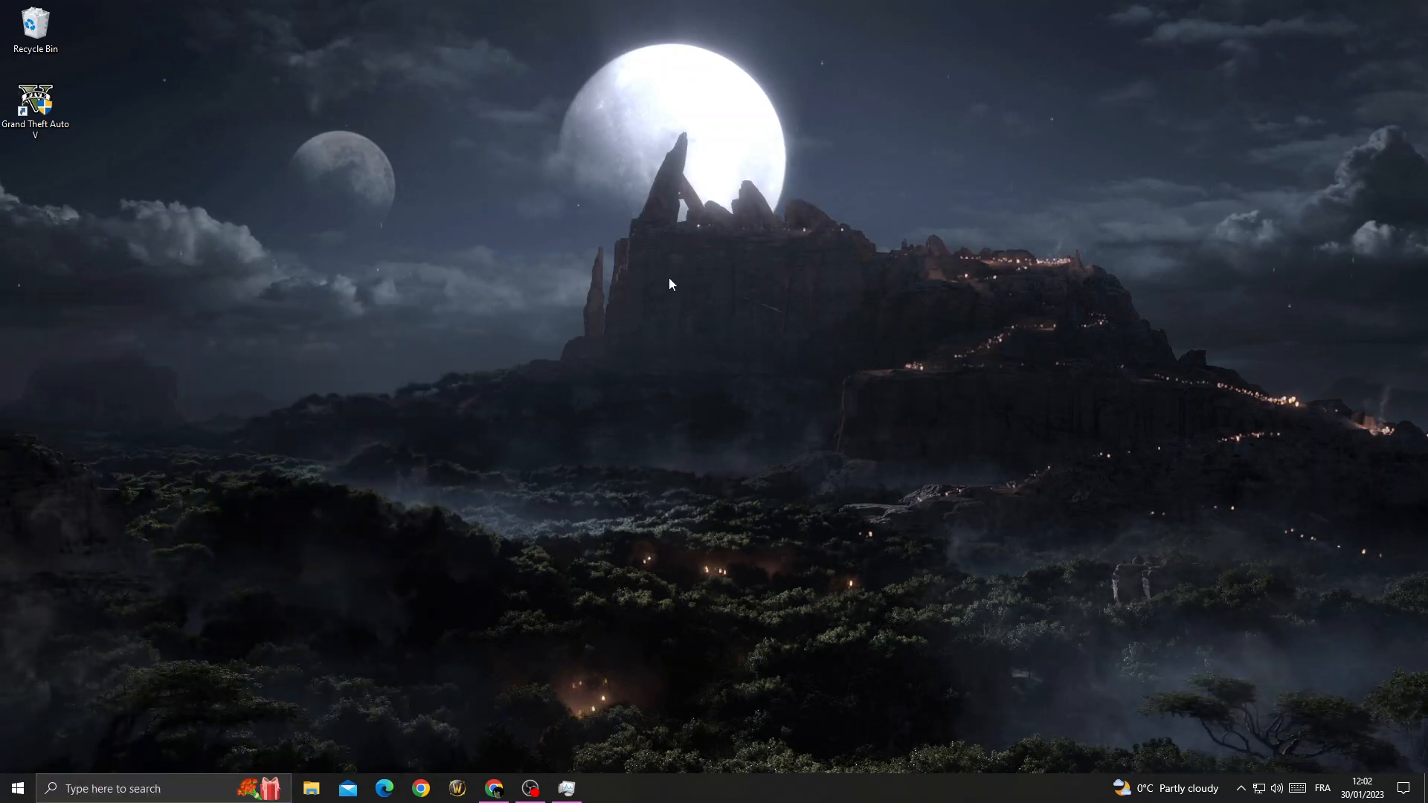